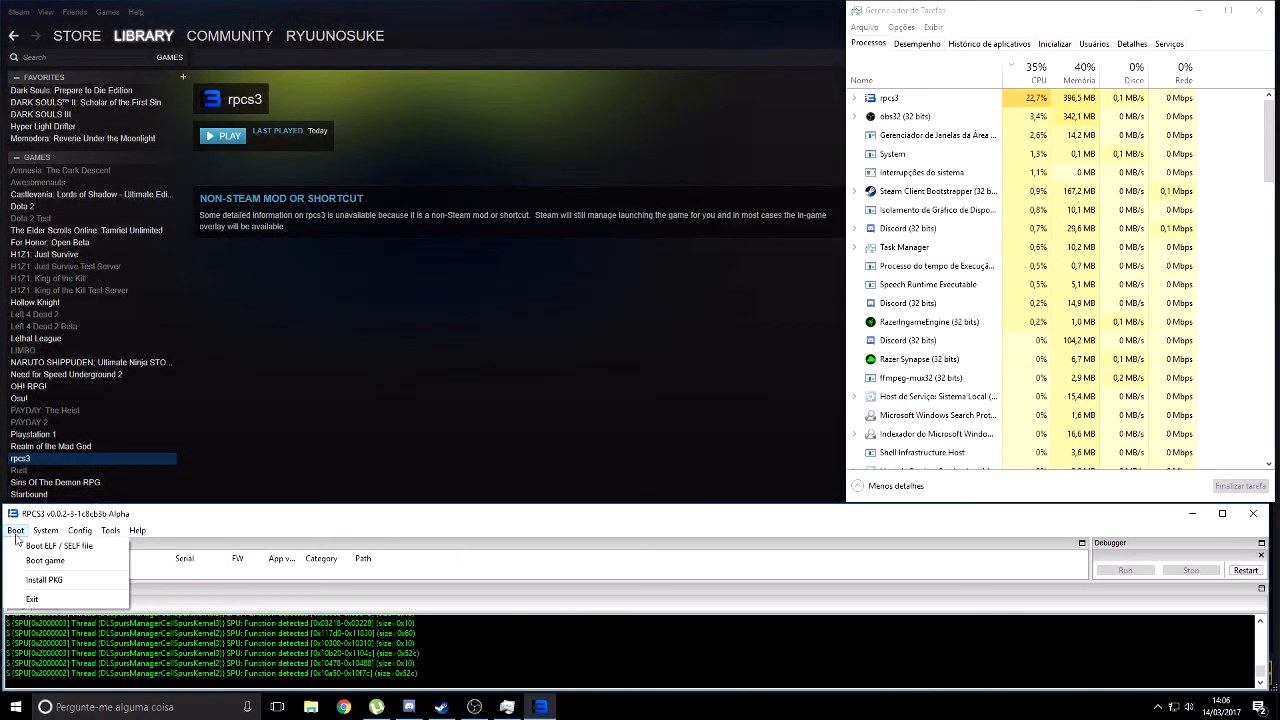
Boot the Demon's Souls EBOOT executable from the PS3_GAME\USRDIR folder via Boot ELF / SELF
click(58, 545)
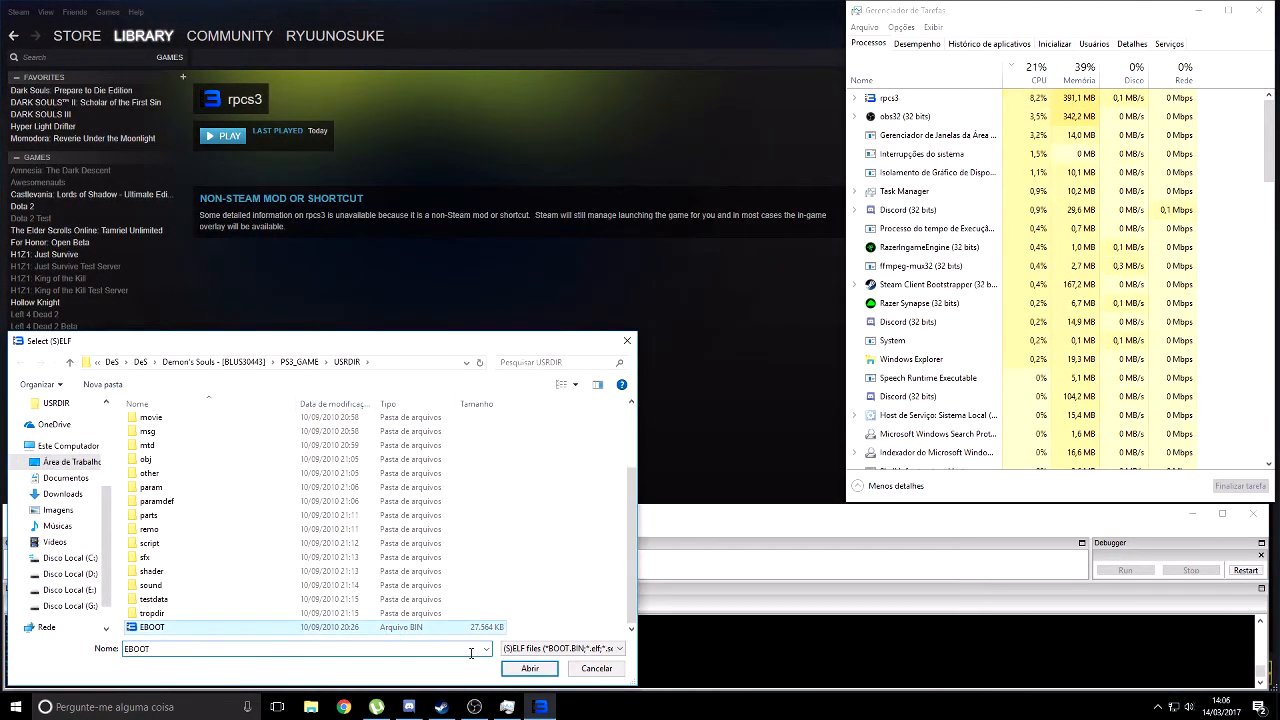
click(530, 668)
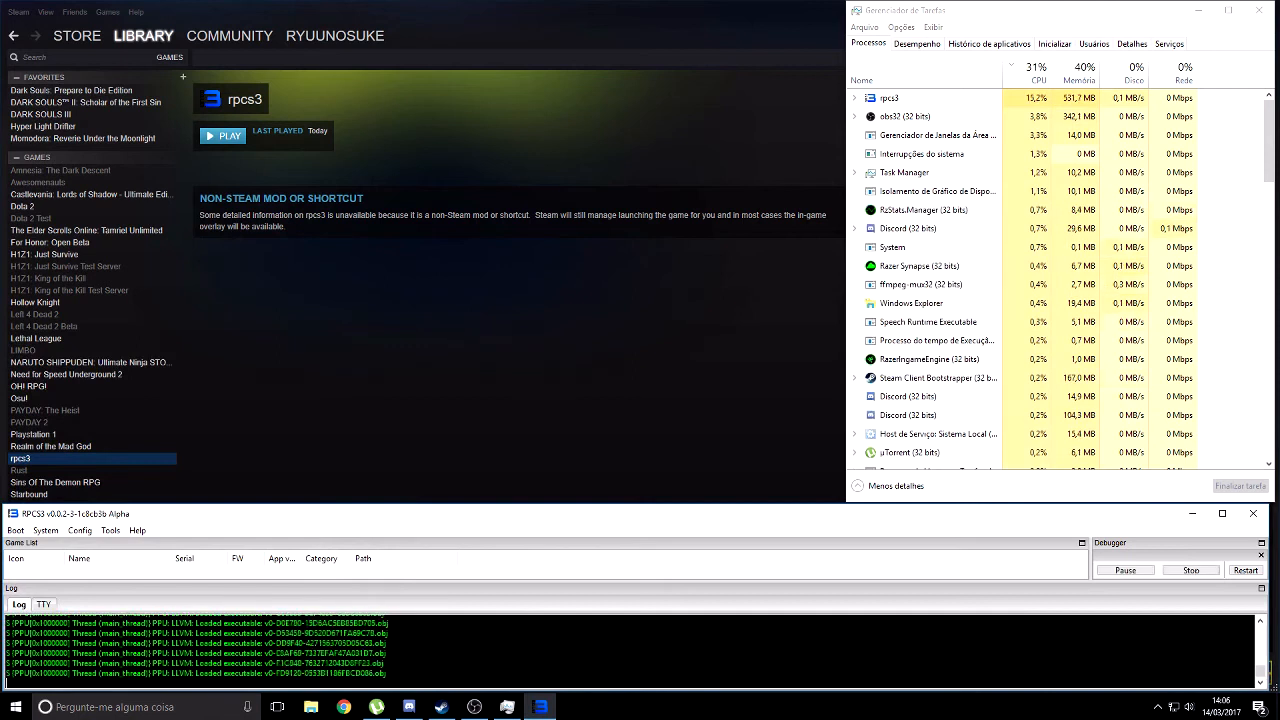
Acknowledge the auto-save notice and let the game reach the server connection failure message
click(222, 135)
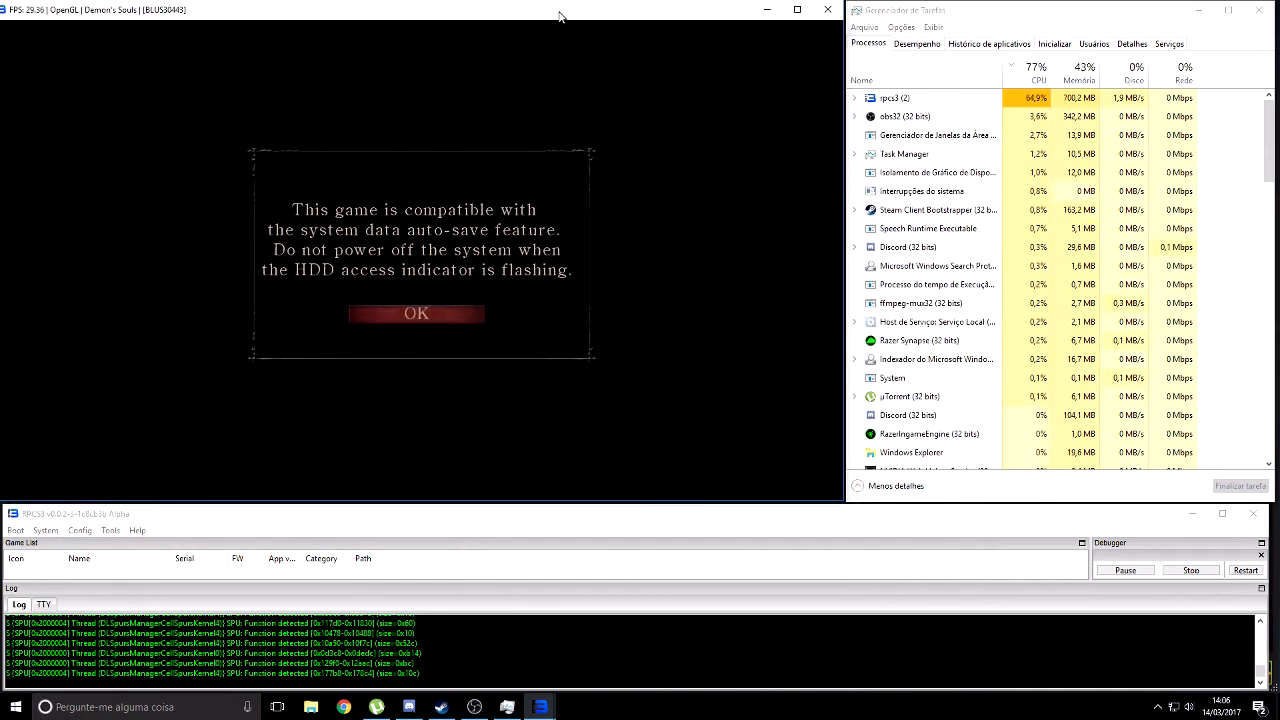
click(415, 313)
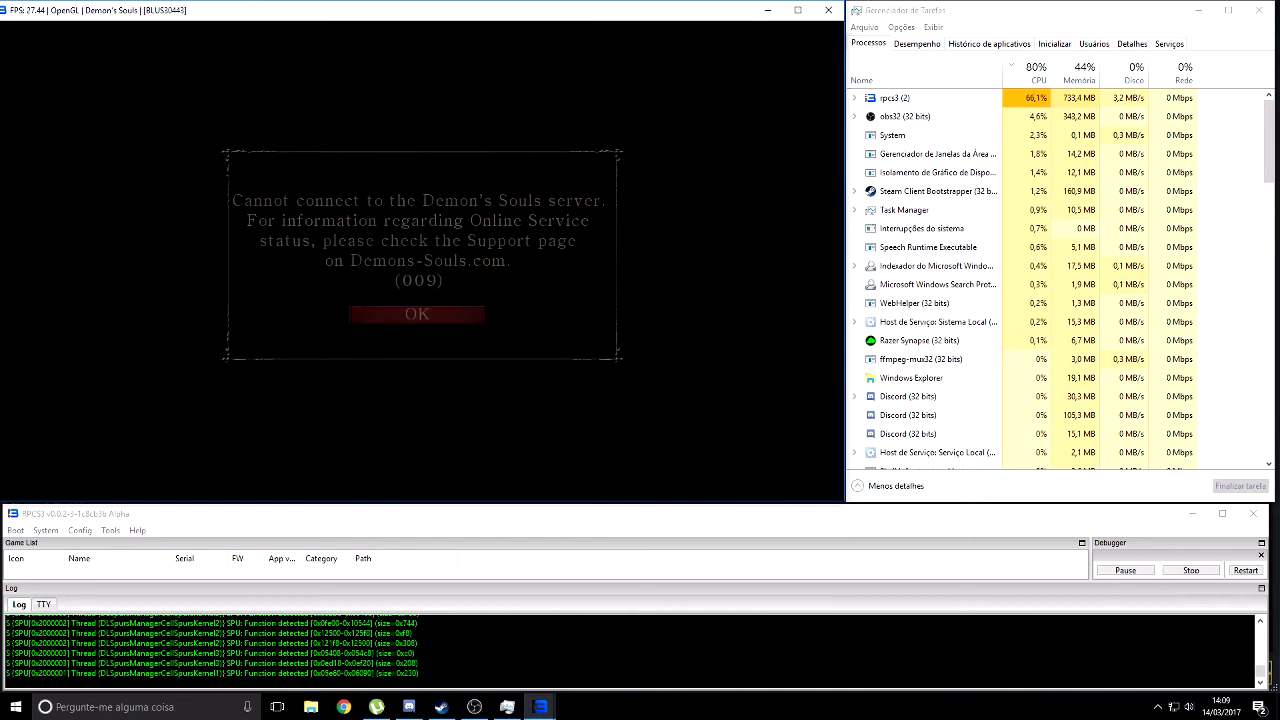
Dismiss the server error, name the character test3 and set the gender to Female
click(416, 314)
text(test)
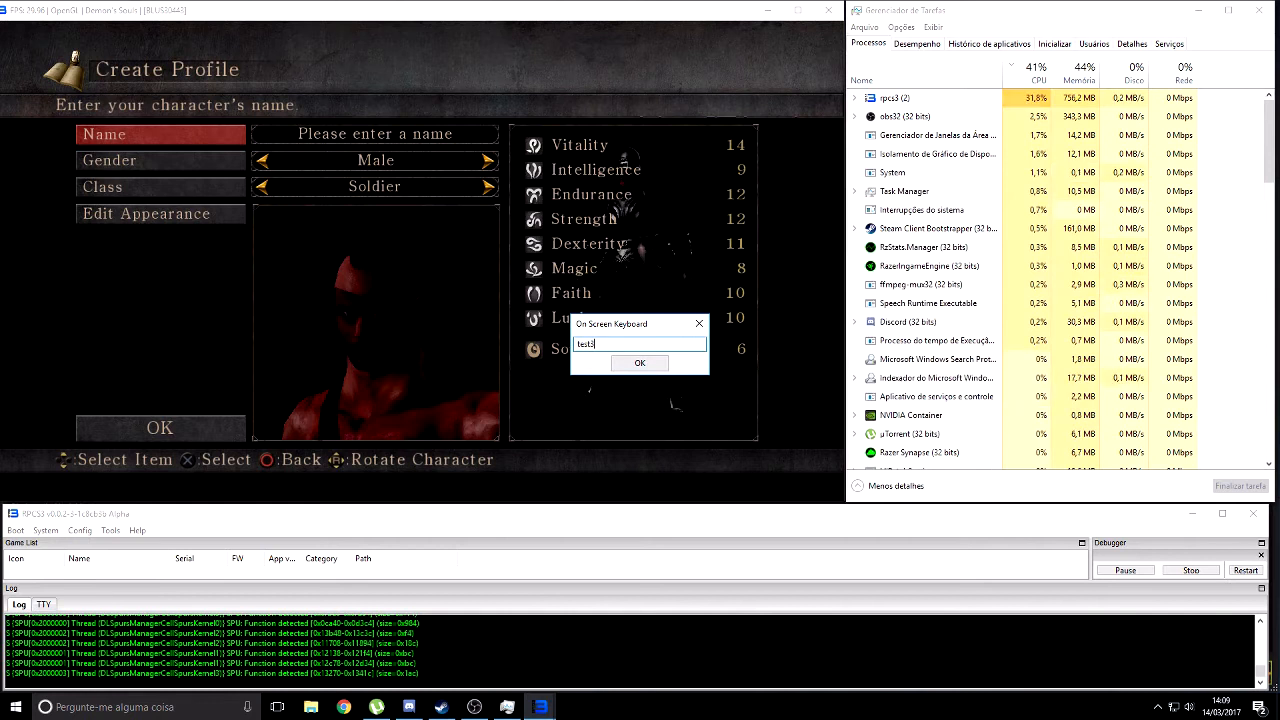
click(640, 362)
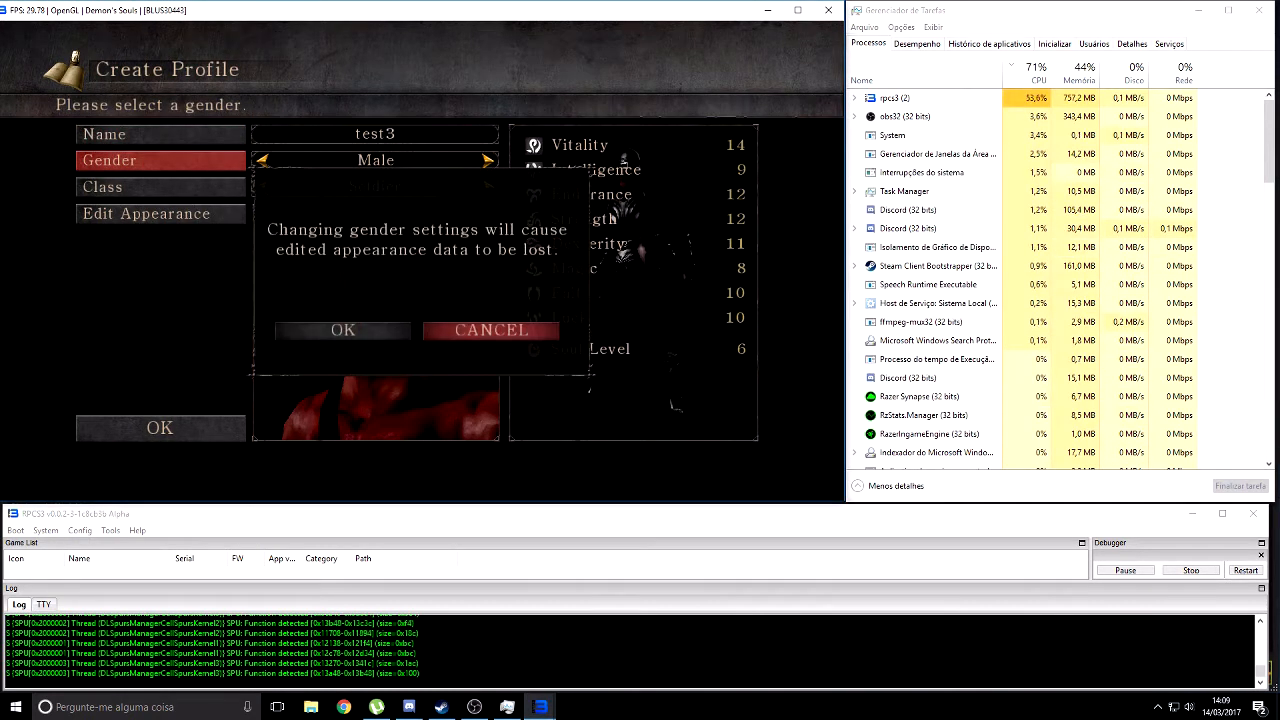
click(343, 330)
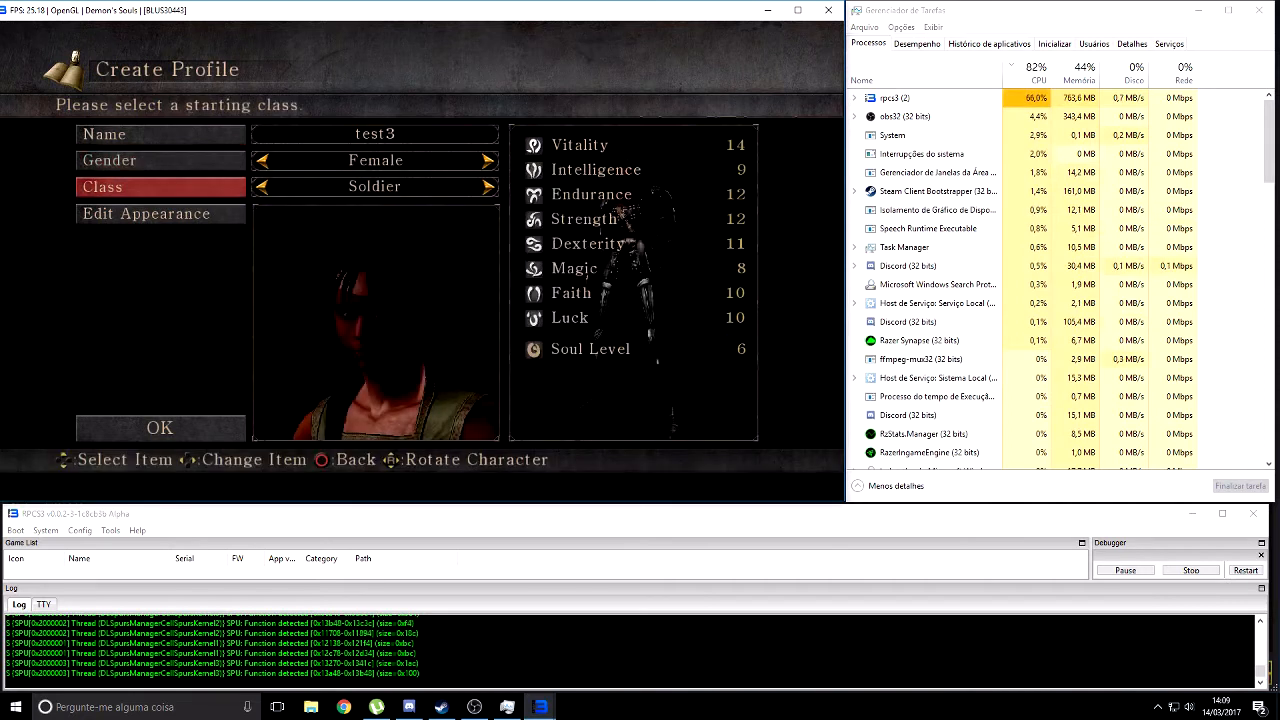
Confirm the finished profile and answer NO to the journey to the Nexus prompt
click(488, 186)
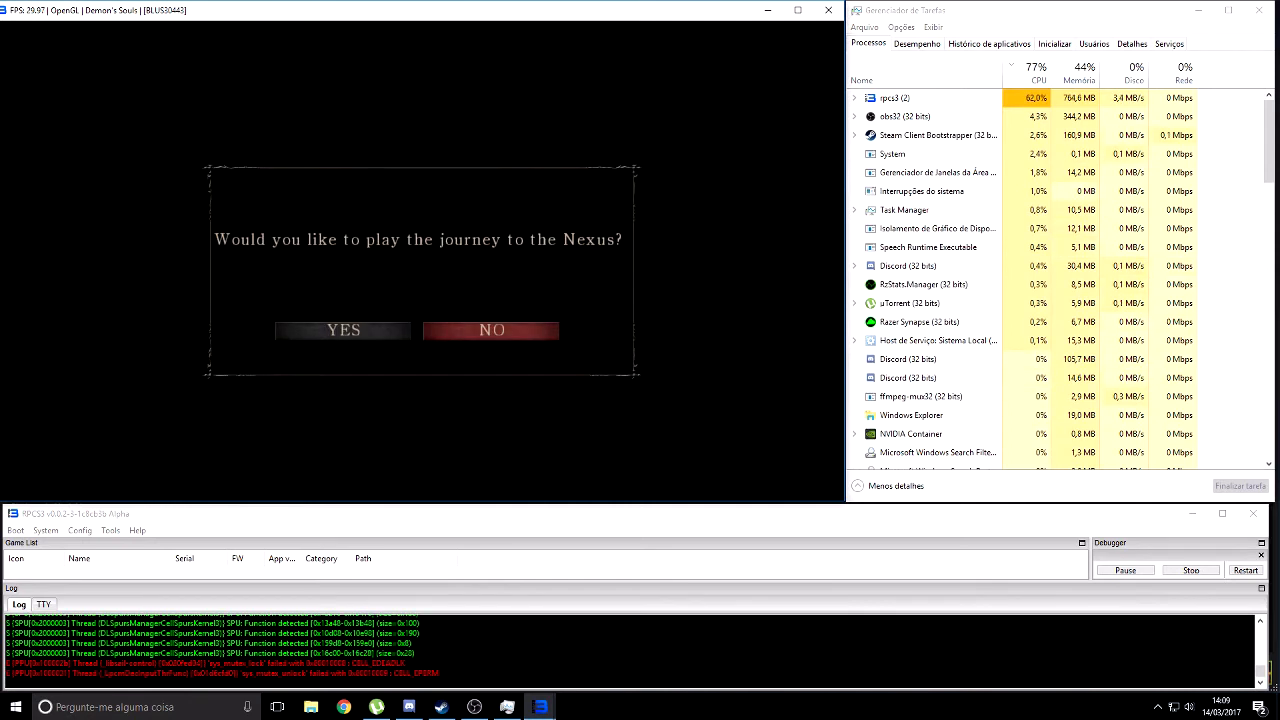
click(343, 330)
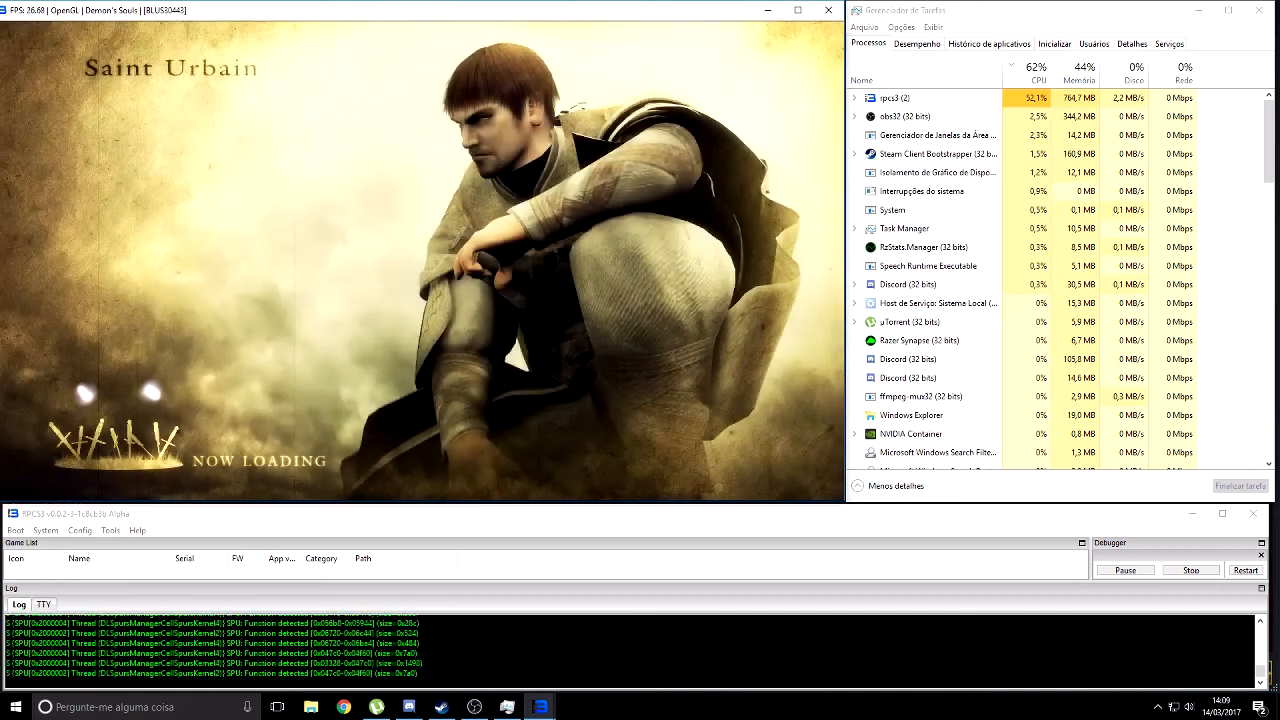